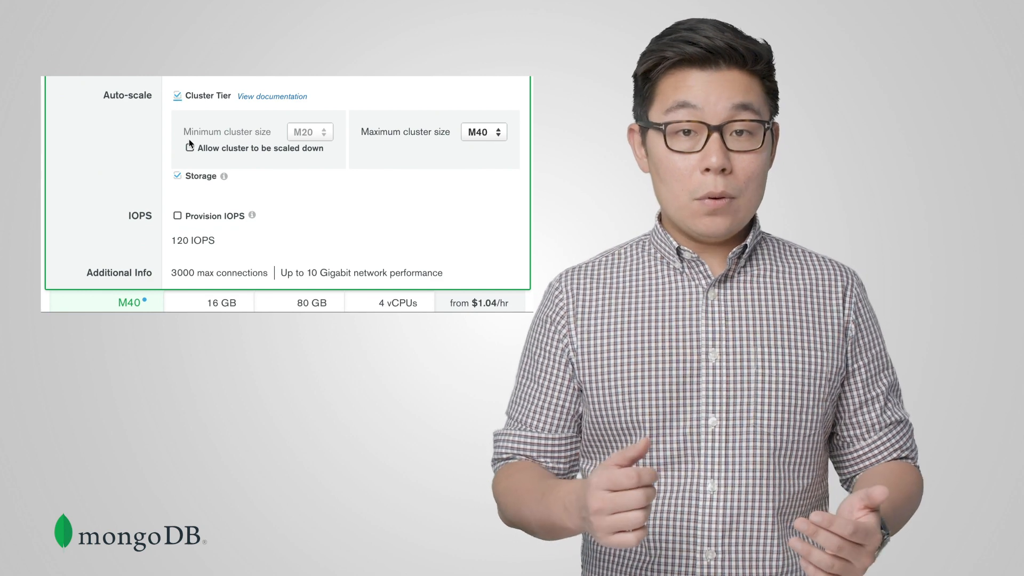
Step: Allow the cluster to scale down and set its size range from M10 minimum to M60 maximum
{"action": "left_click", "coordinate": [177, 148]}
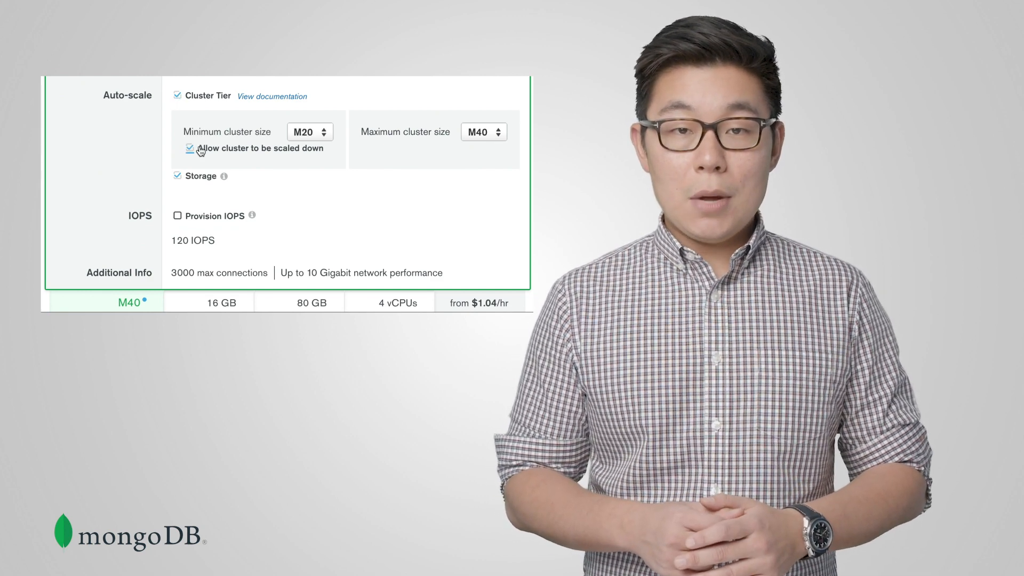
{"action": "left_click", "coordinate": [310, 132]}
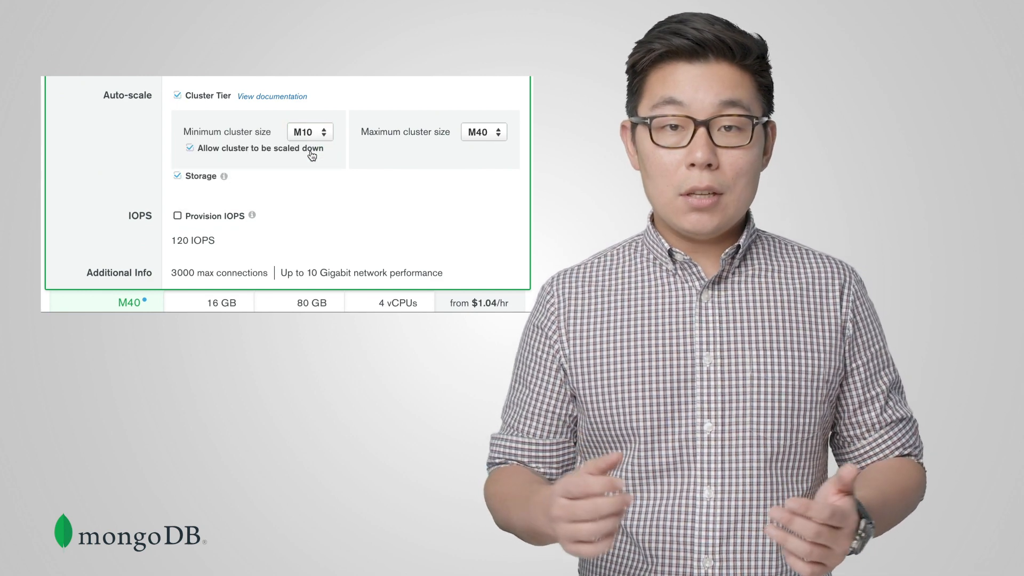
{"action": "left_click", "coordinate": [483, 132]}
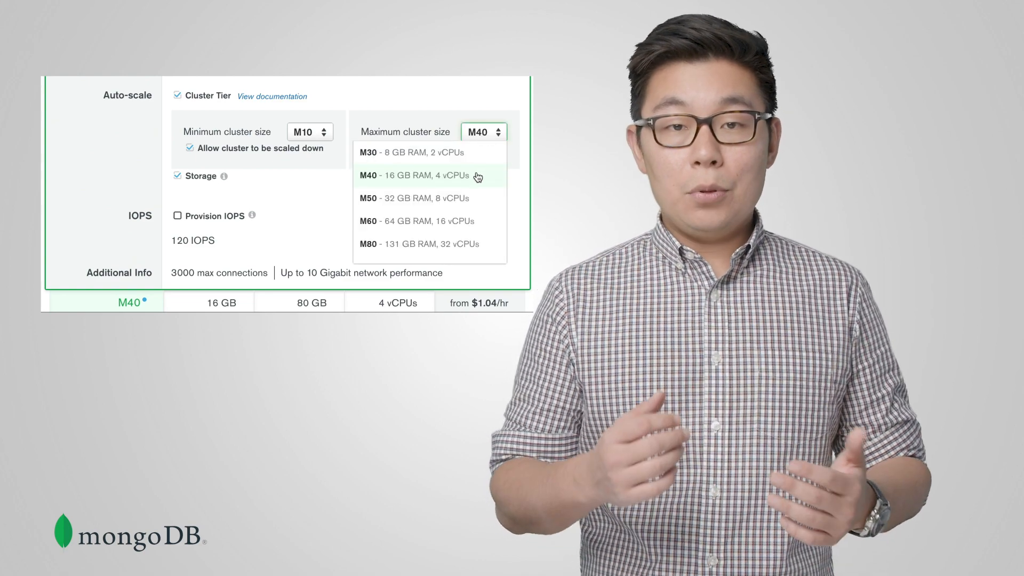
{"action": "left_click", "coordinate": [369, 220]}
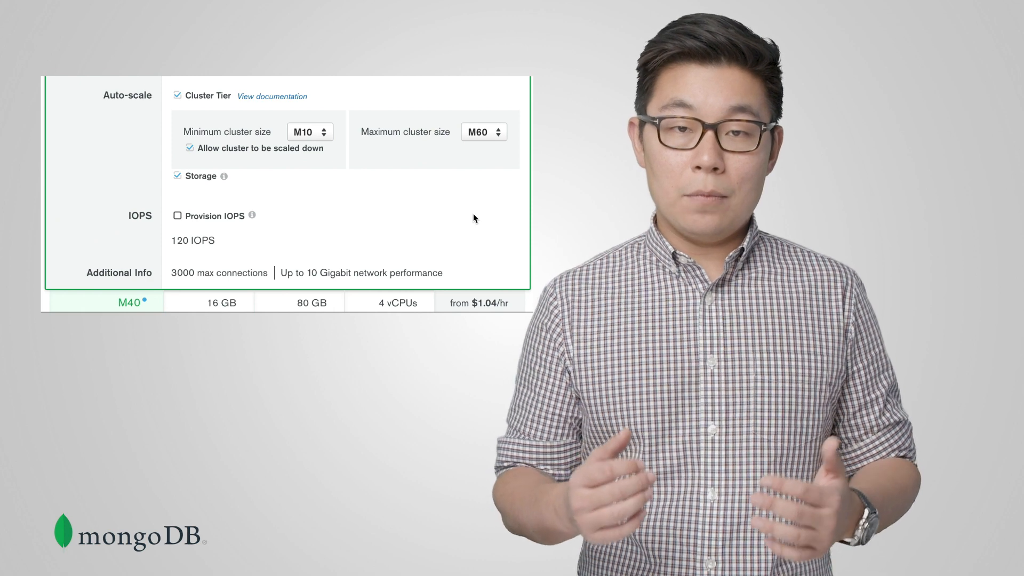